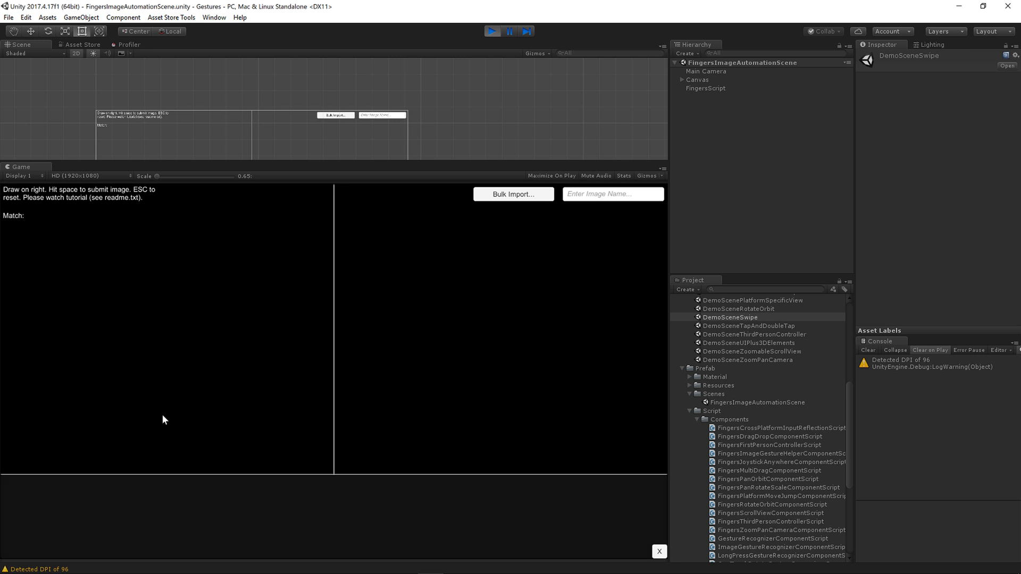
{"action": "mouse_move", "coordinate": [245, 95]}
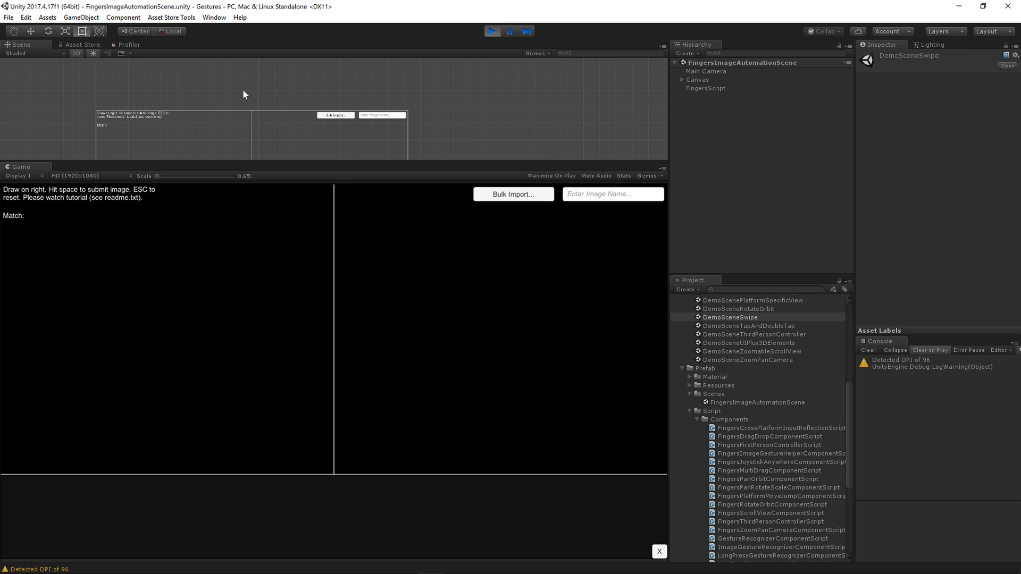
{"action": "mouse_move", "coordinate": [170, 8]}
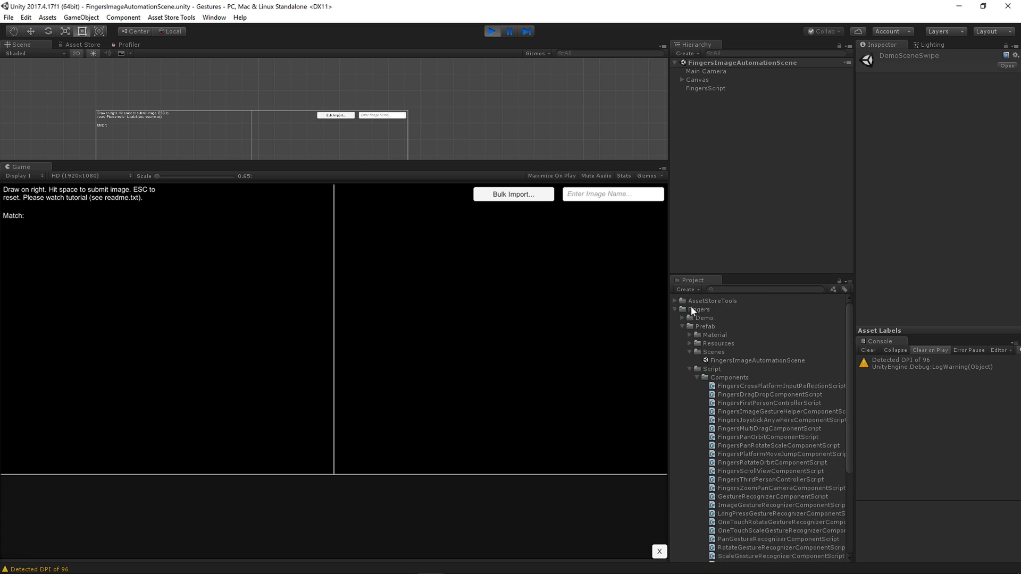
{"action": "mouse_move", "coordinate": [732, 363]}
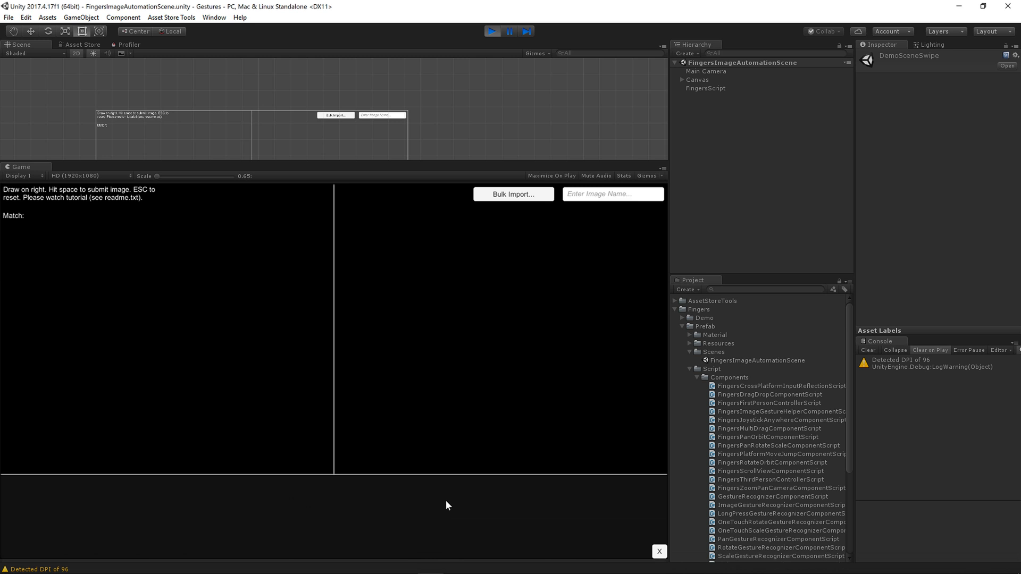
{"action": "mouse_move", "coordinate": [493, 506]}
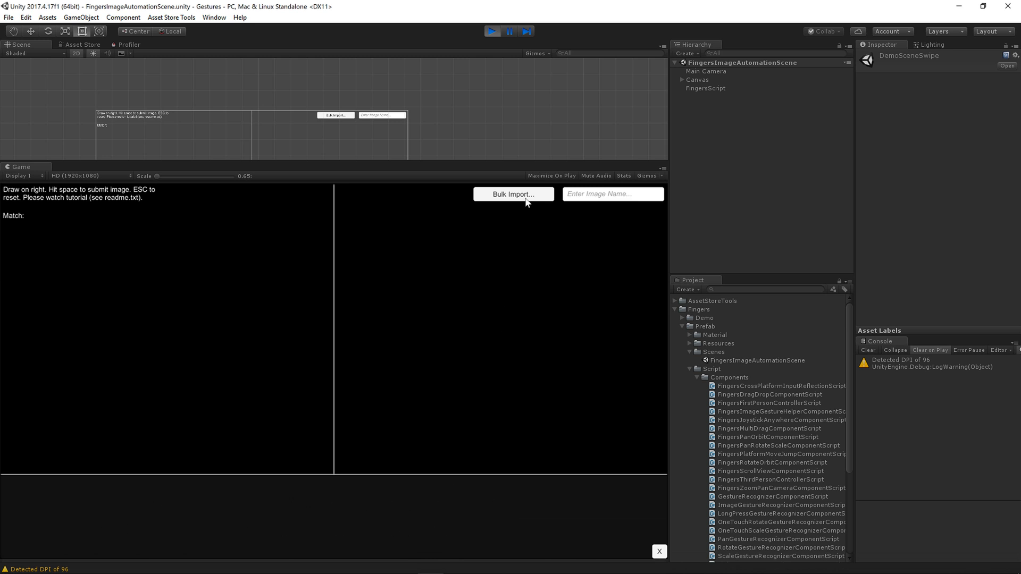
Bulk-import gesture images from the Fingers\Demo\ExampleBulkImport folder of PNGs
{"action": "left_click", "coordinate": [514, 194]}
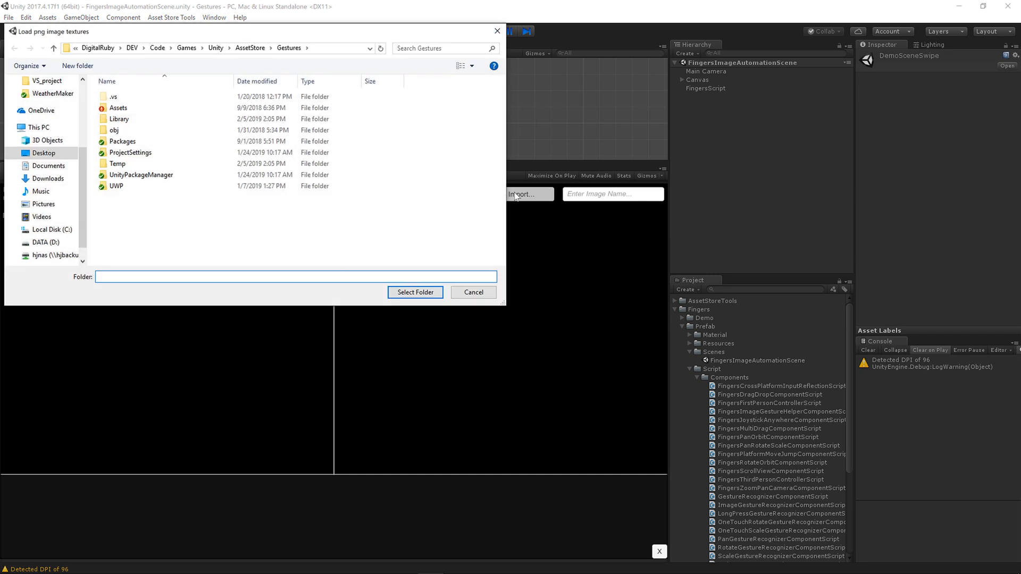
{"action": "mouse_move", "coordinate": [334, 211]}
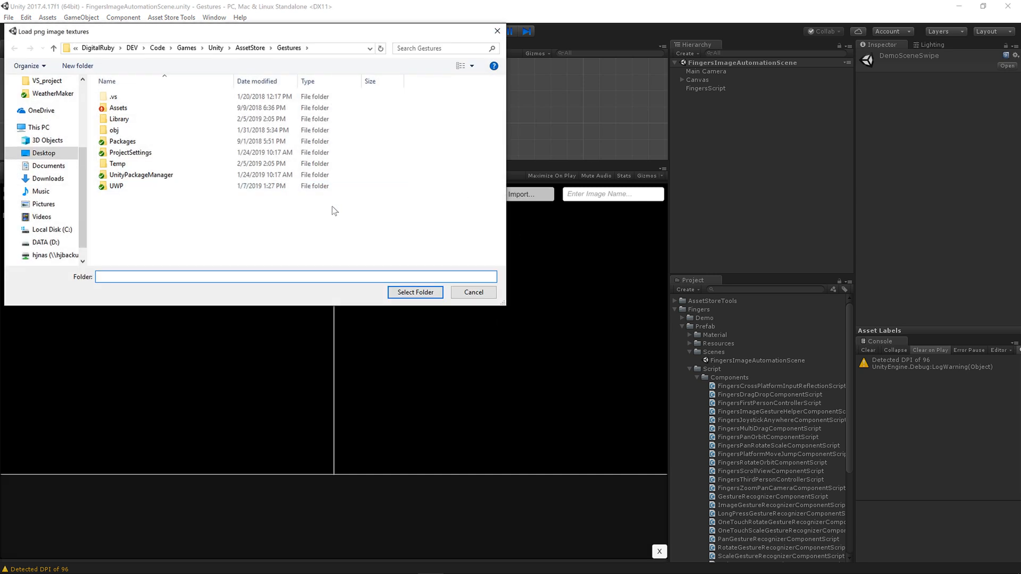
{"action": "type", "text": "C:\\Users\\Jeff\\Desktop\\Personal\\DigitalRuby\\DEV\\Code\\Games\\Unity\\AssetStore\\Gestures\\Assets\\Fingers\\Demo\\ExampleBulkImport"}
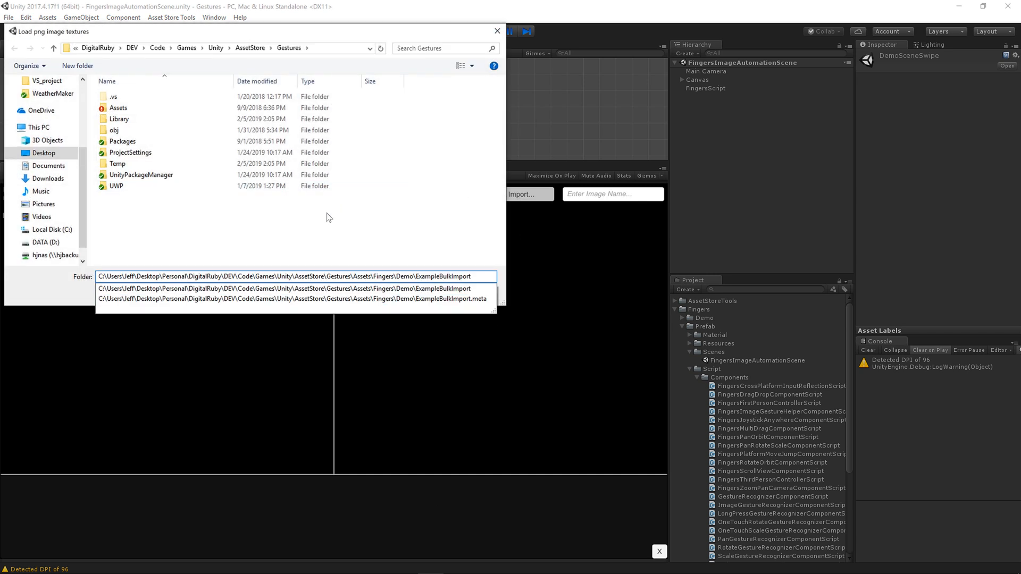
{"action": "left_click", "coordinate": [286, 288]}
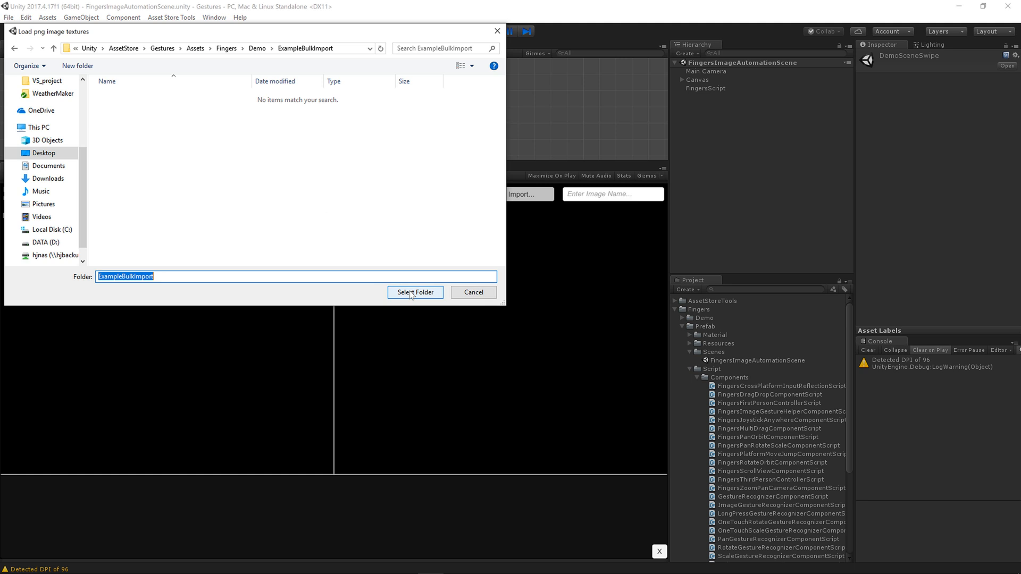
{"action": "left_click", "coordinate": [414, 291]}
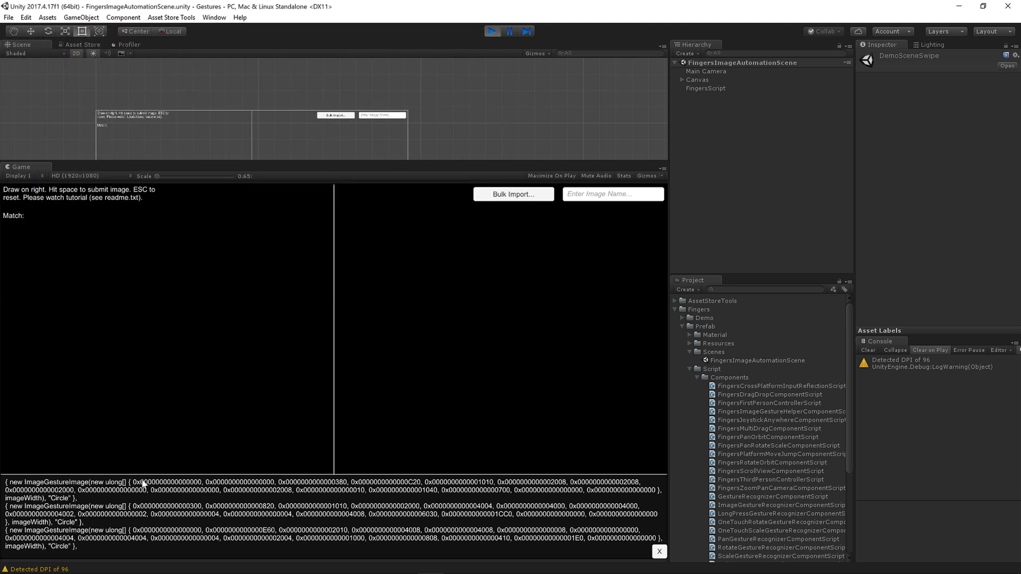
{"action": "mouse_move", "coordinate": [510, 521]}
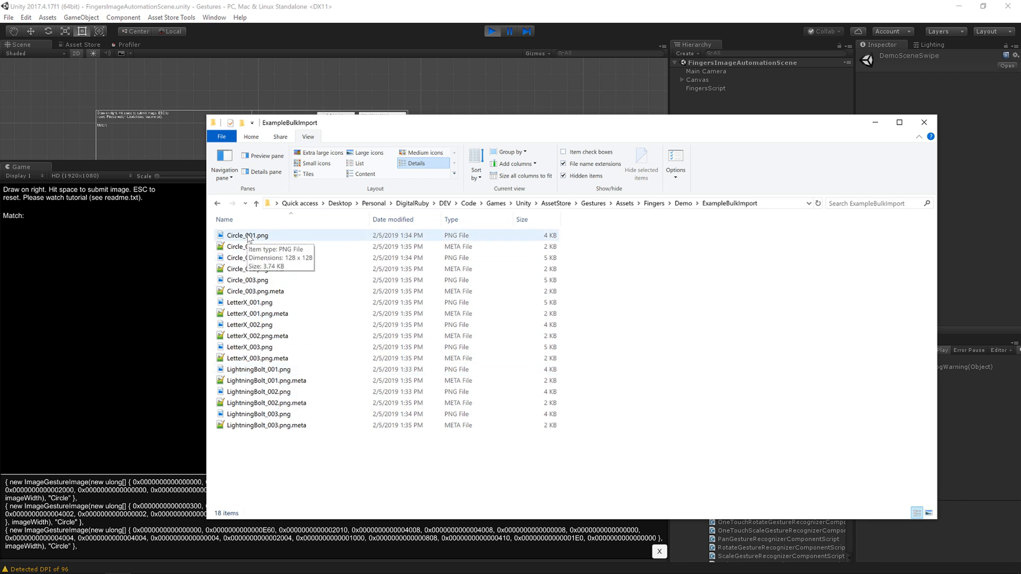
View Circle_001.png in paint.net and sample its outline colour as pure black 000000
{"action": "double_click", "coordinate": [249, 235]}
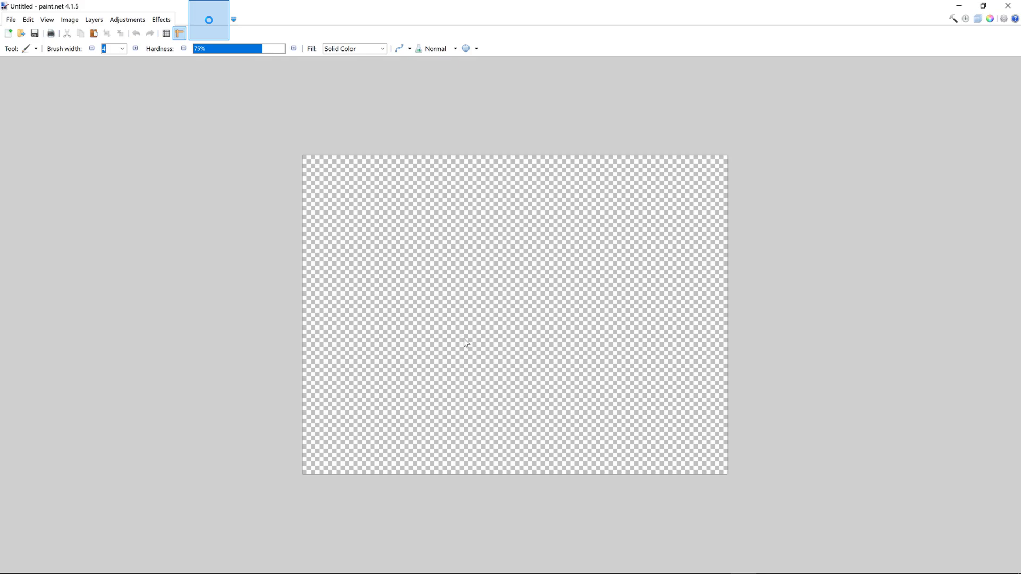
{"action": "left_click", "coordinate": [9, 21]}
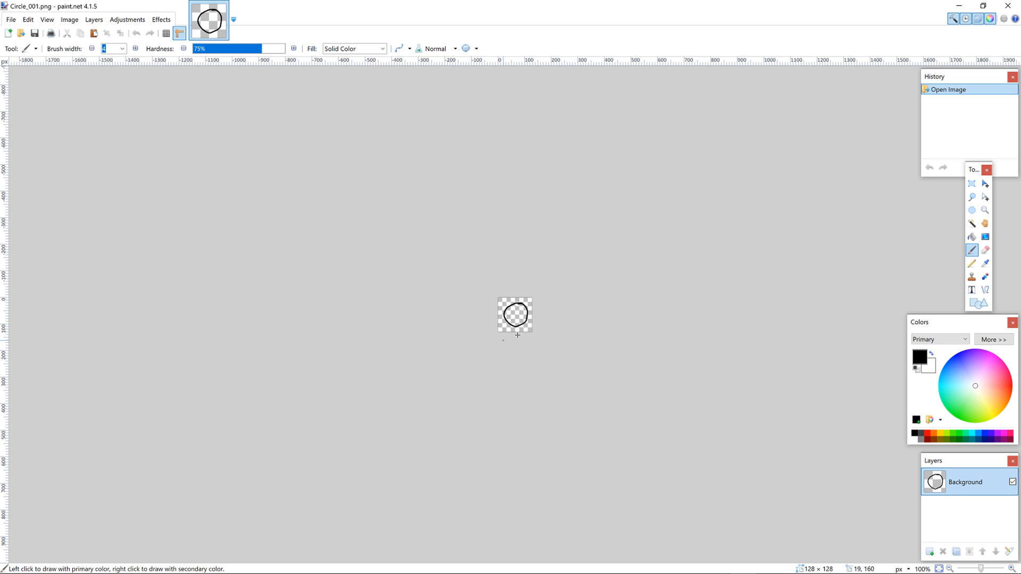
{"action": "mouse_move", "coordinate": [559, 334]}
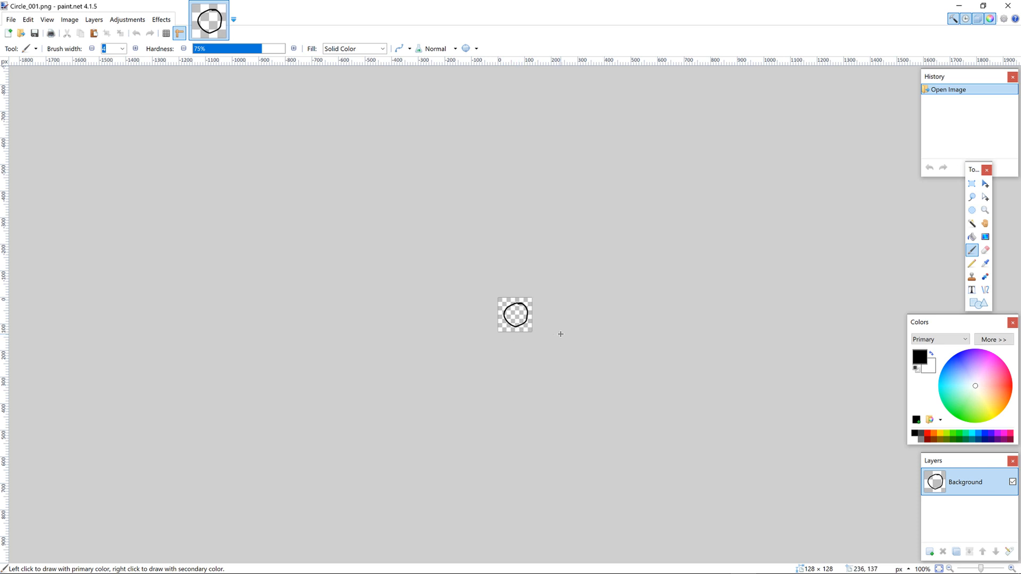
{"action": "mouse_move", "coordinate": [551, 330]}
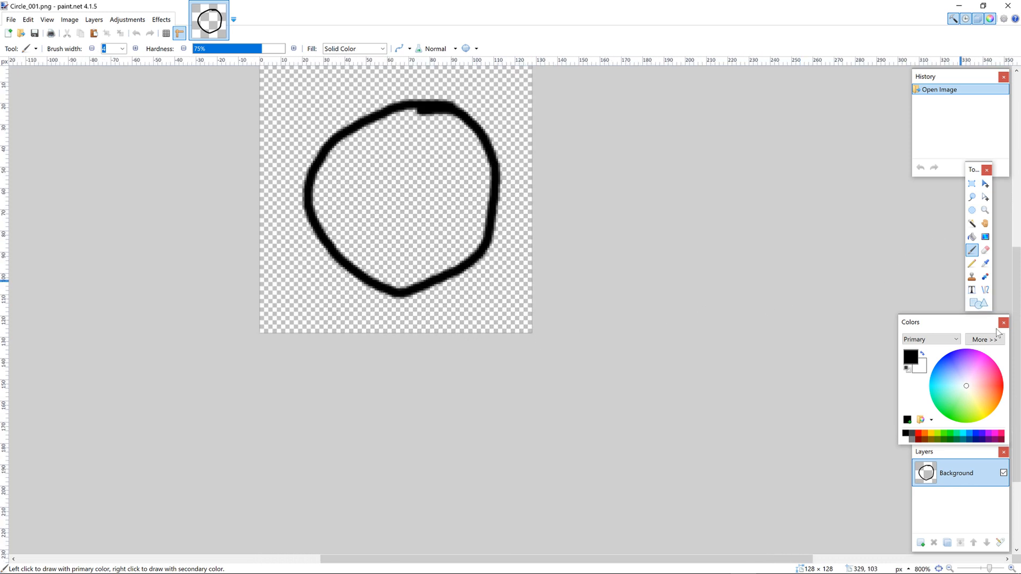
{"action": "left_click", "coordinate": [989, 263]}
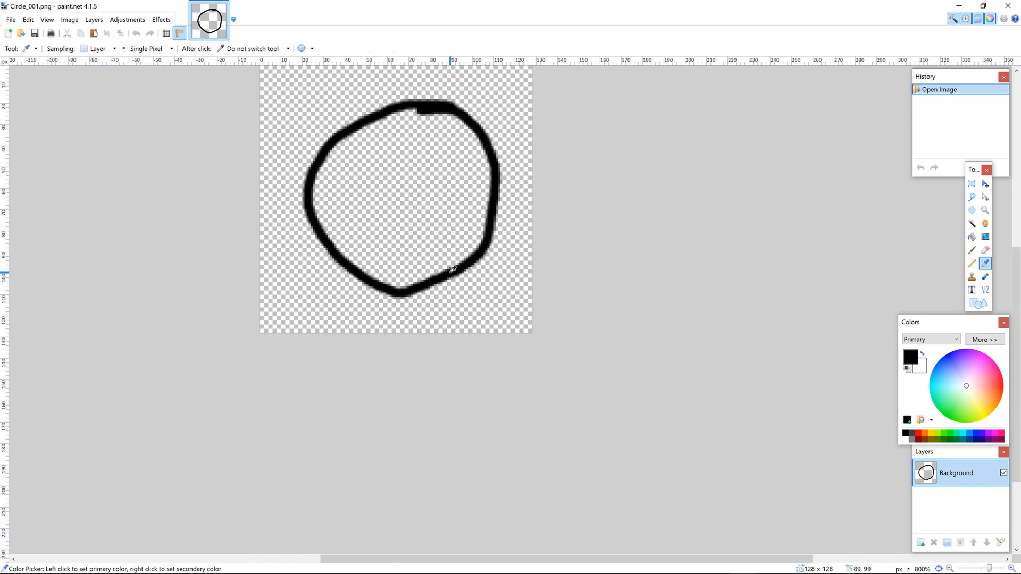
{"action": "left_click", "coordinate": [985, 339]}
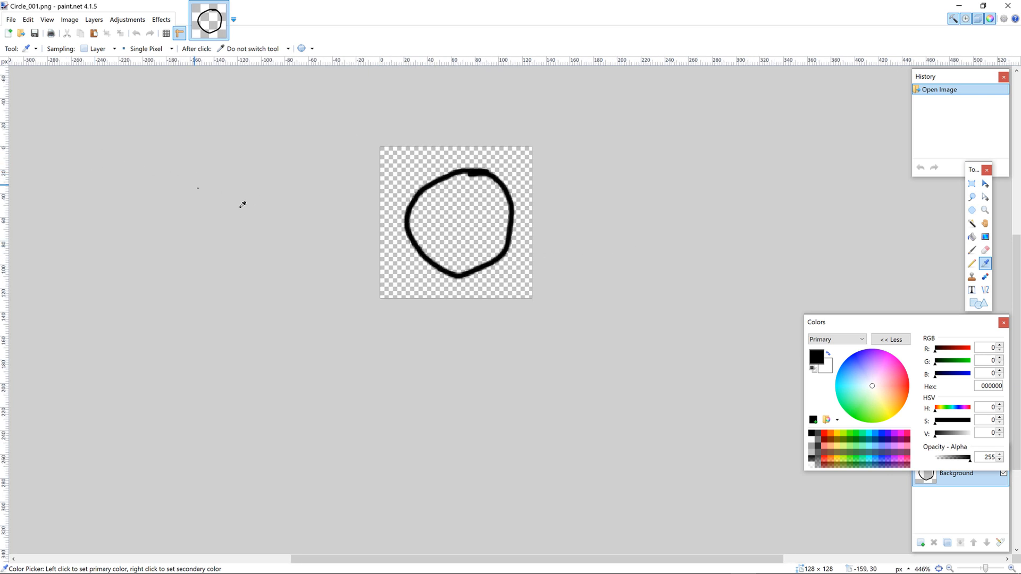
{"action": "mouse_move", "coordinate": [730, 186]}
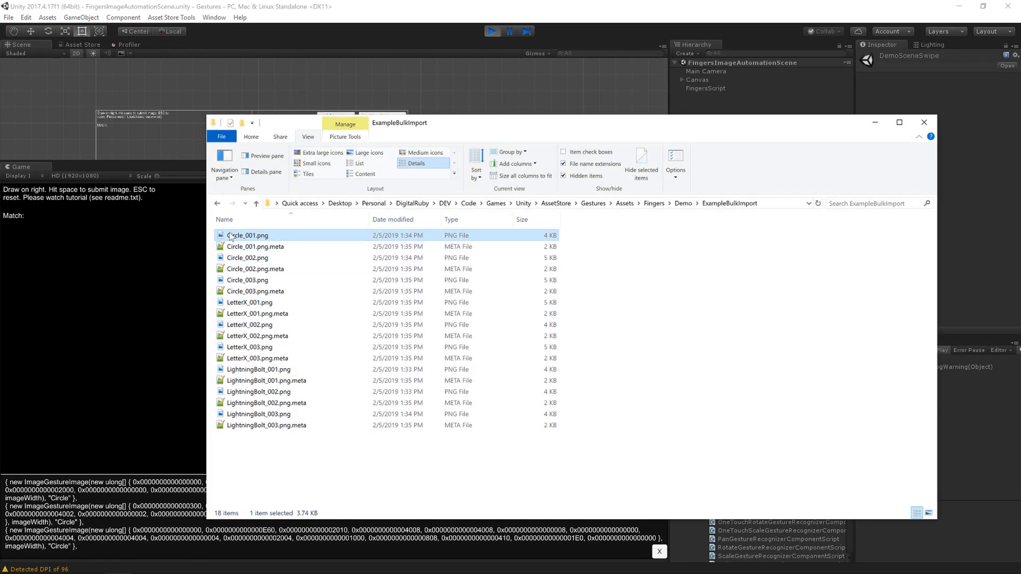
{"action": "mouse_move", "coordinate": [234, 235]}
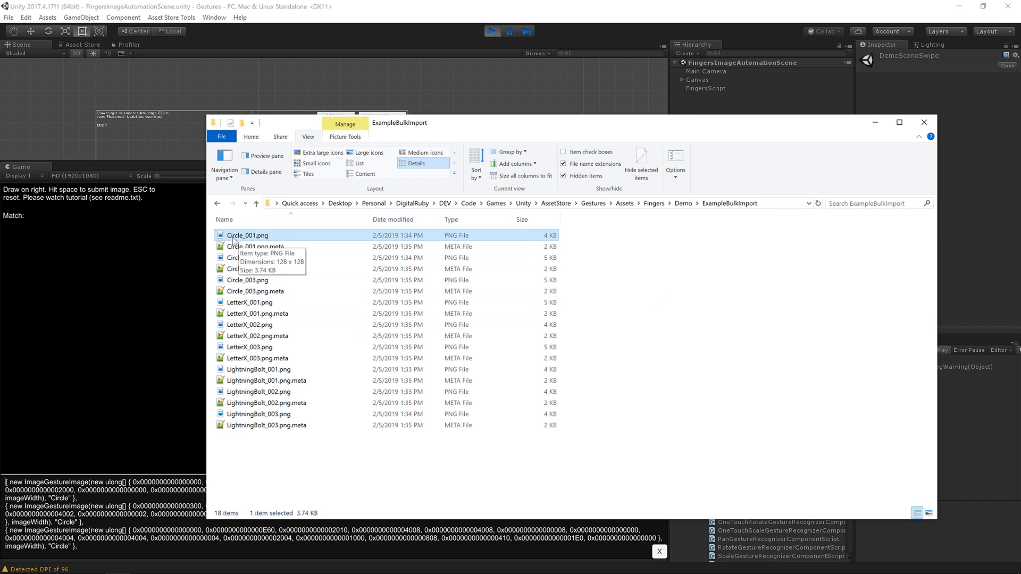
{"action": "mouse_move", "coordinate": [248, 243]}
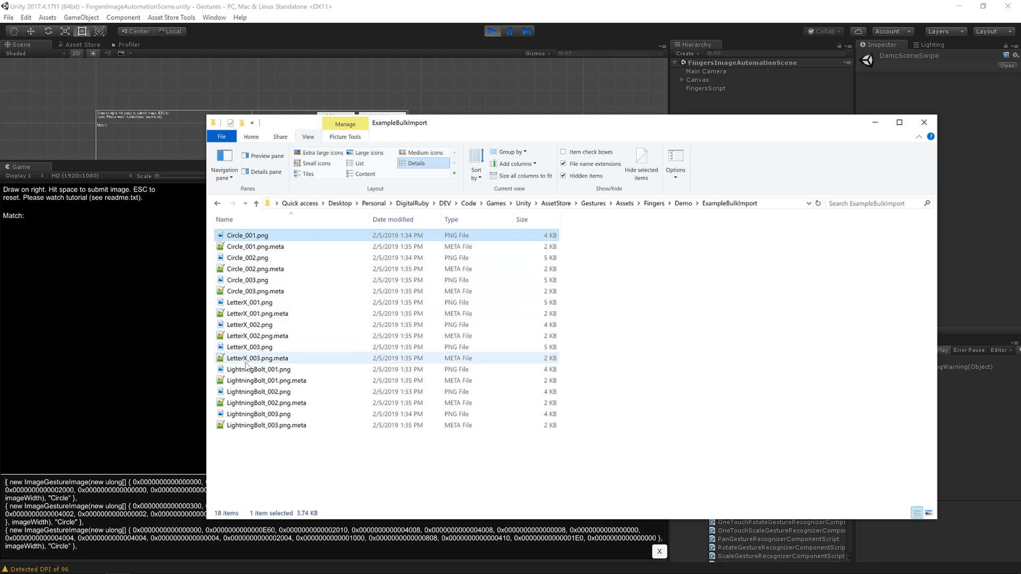
{"action": "mouse_move", "coordinate": [248, 392]}
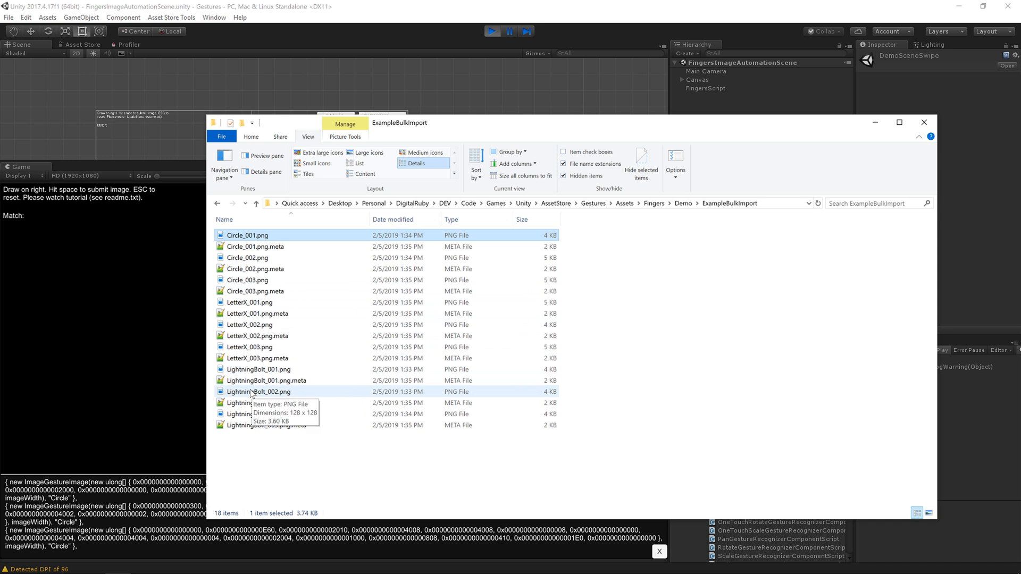
Return from File Explorer's ExampleBulkImport PNG listing to the Unity editor
{"action": "left_click", "coordinate": [924, 122]}
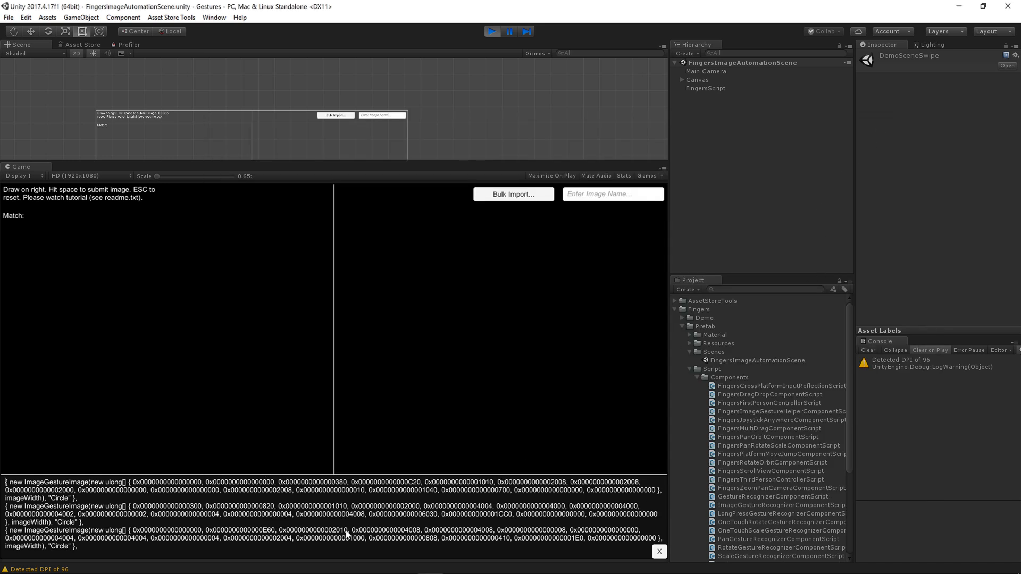
{"action": "mouse_move", "coordinate": [266, 521]}
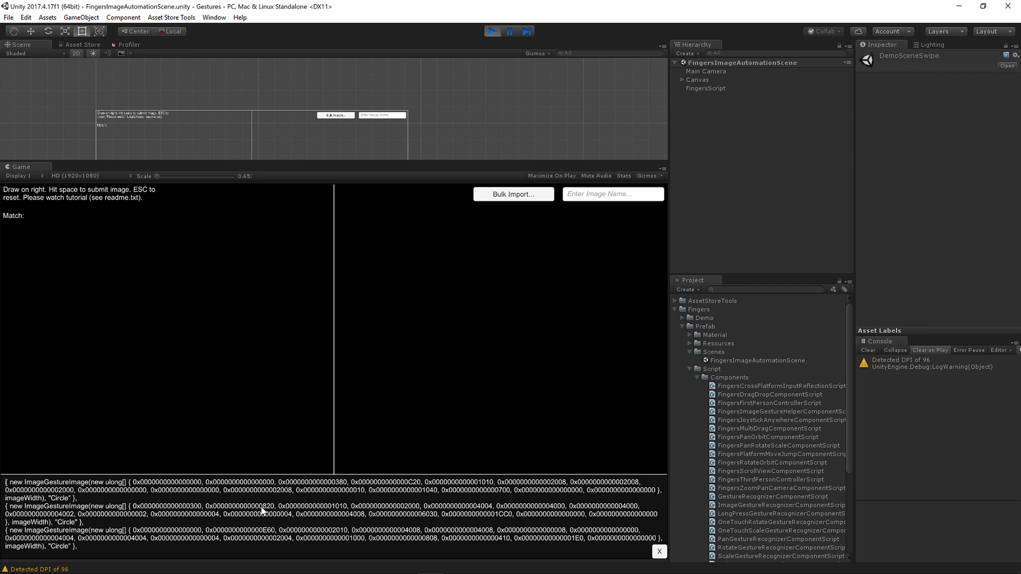
{"action": "mouse_move", "coordinate": [300, 518]}
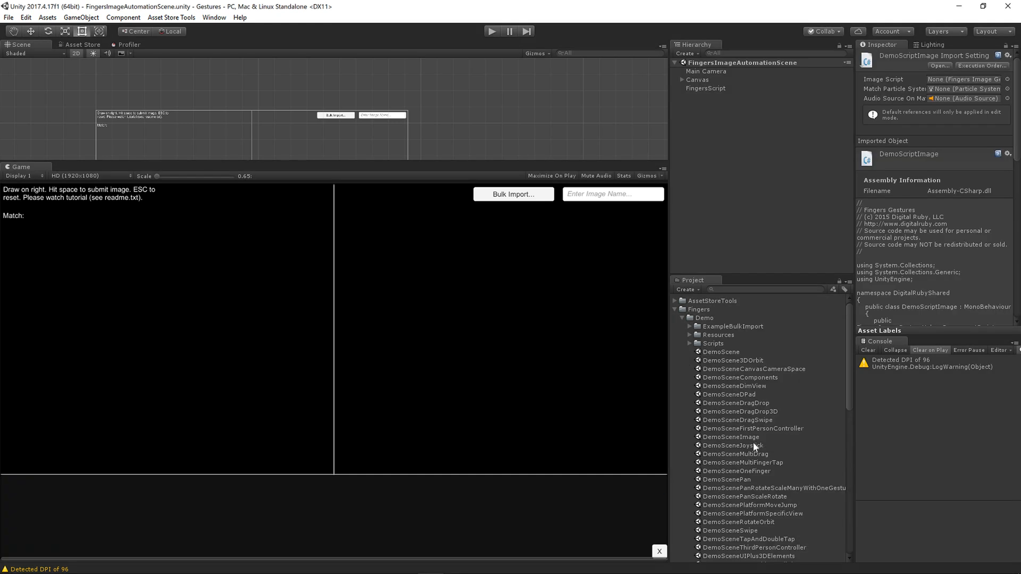
In DemoSceneImage, reset Main Camera's Gesture Images list to a single entry
{"action": "double_click", "coordinate": [732, 436]}
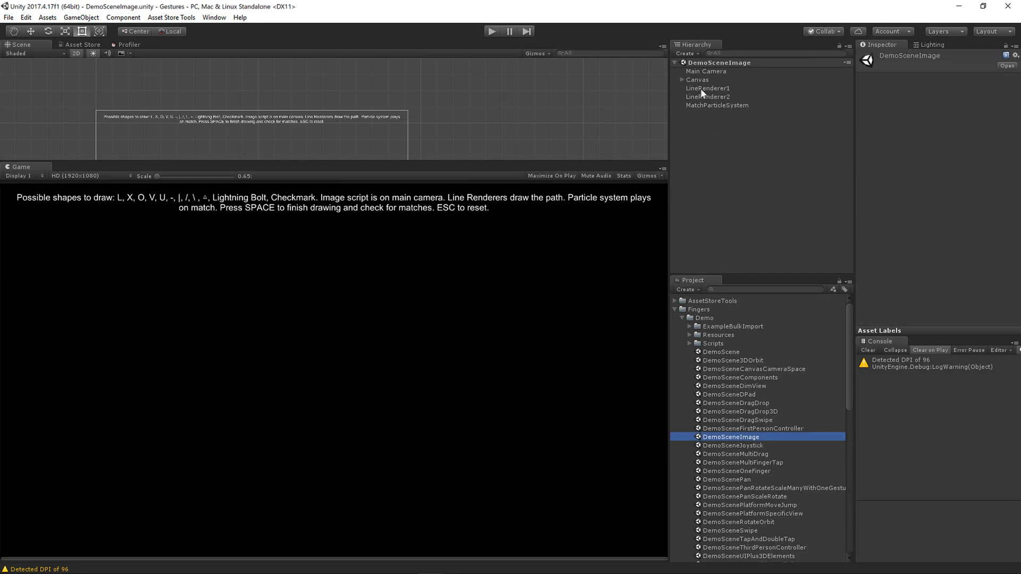
{"action": "left_click", "coordinate": [706, 70]}
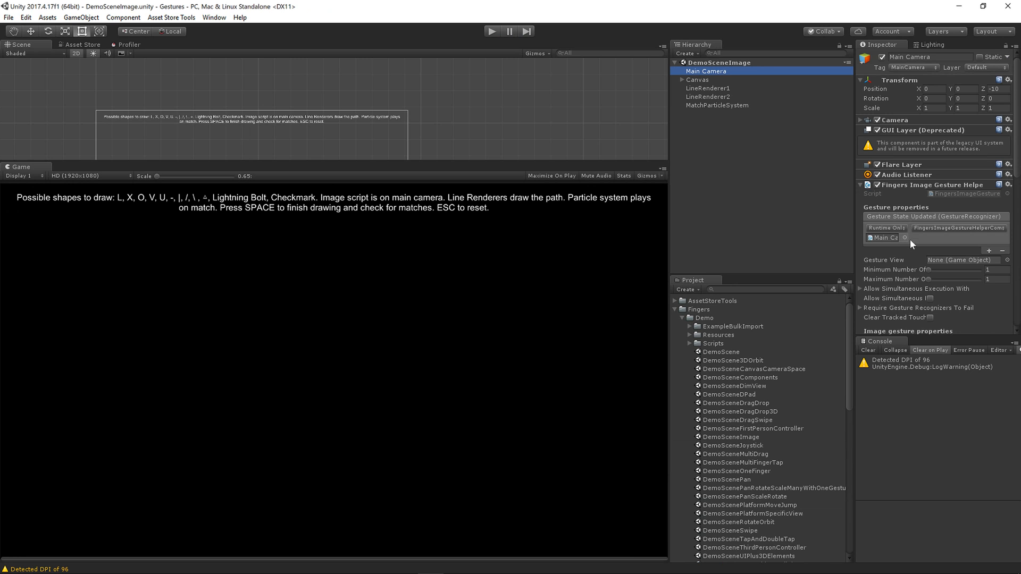
{"action": "scroll", "scroll_direction": "down", "scroll_amount": 3}
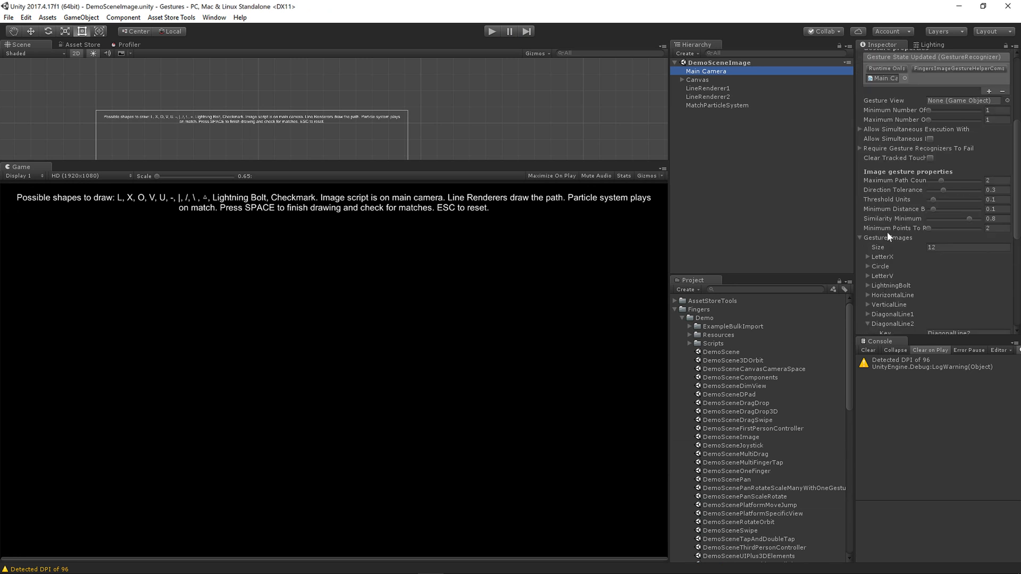
{"action": "left_click", "coordinate": [966, 247]}
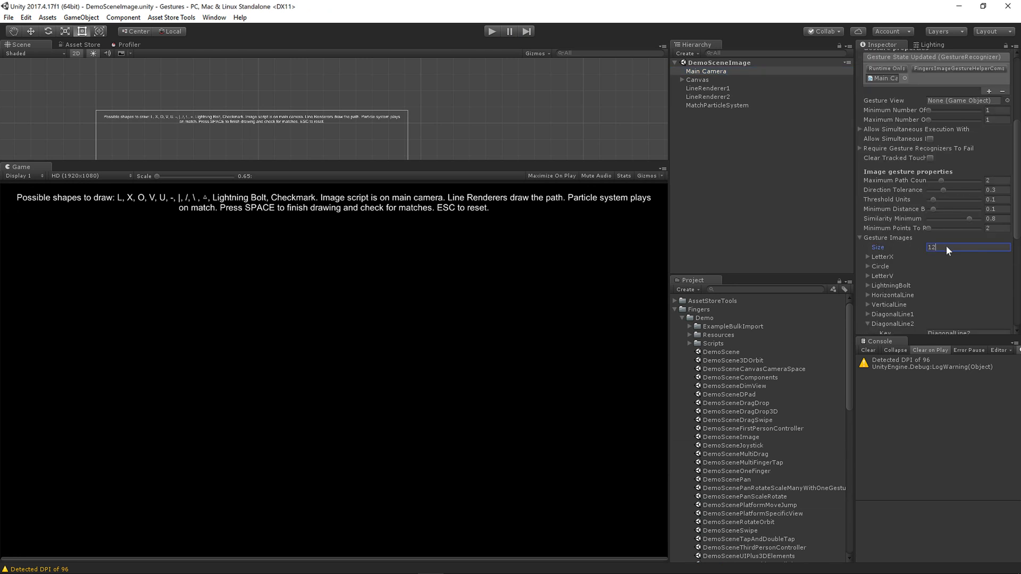
{"action": "type", "text": "0"}
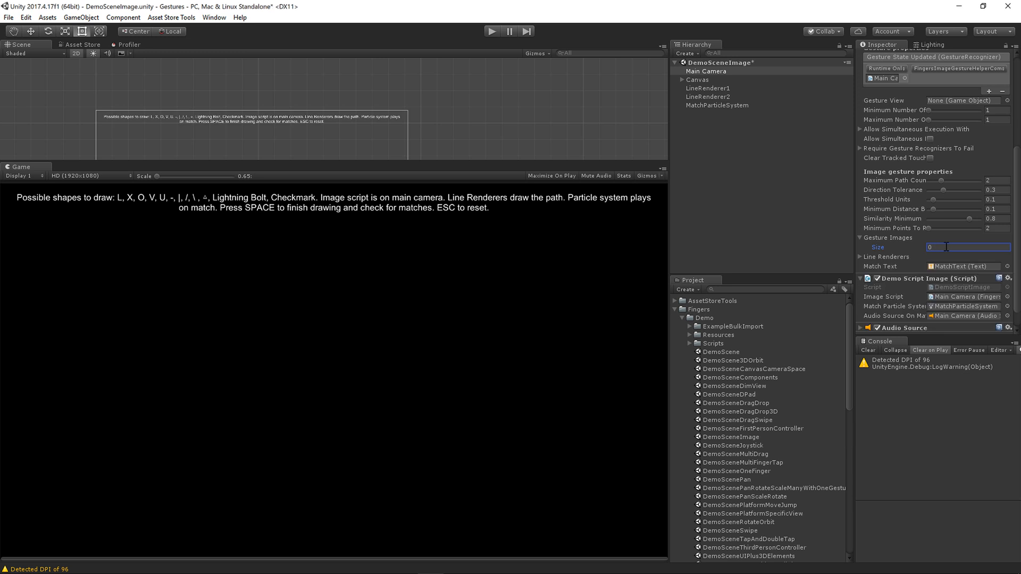
{"action": "type", "text": "1"}
{"action": "type", "text": "A"}
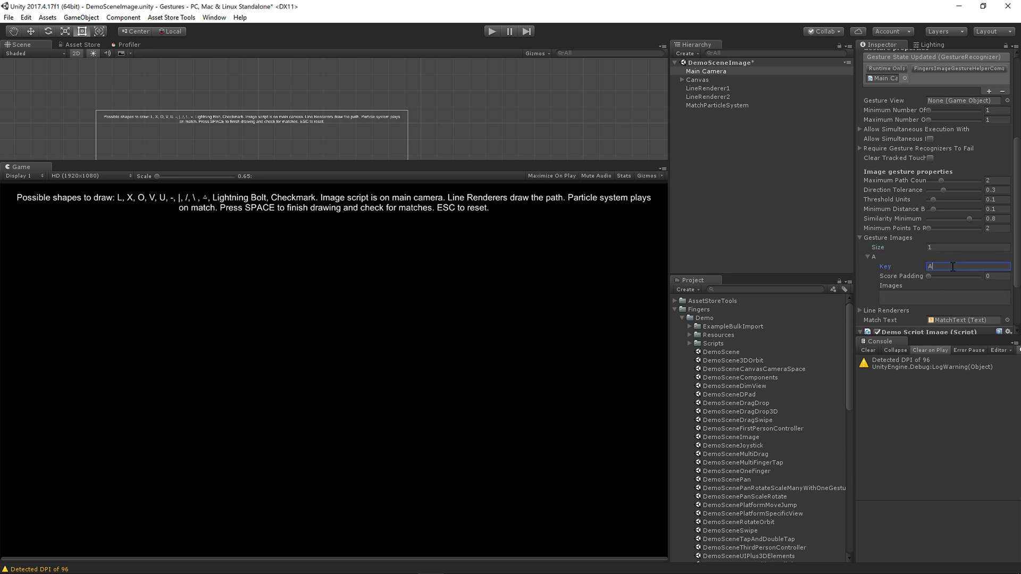
Key the gesture entry All with score padding 0.2 for the bulk-imported images
{"action": "type", "text": "ll"}
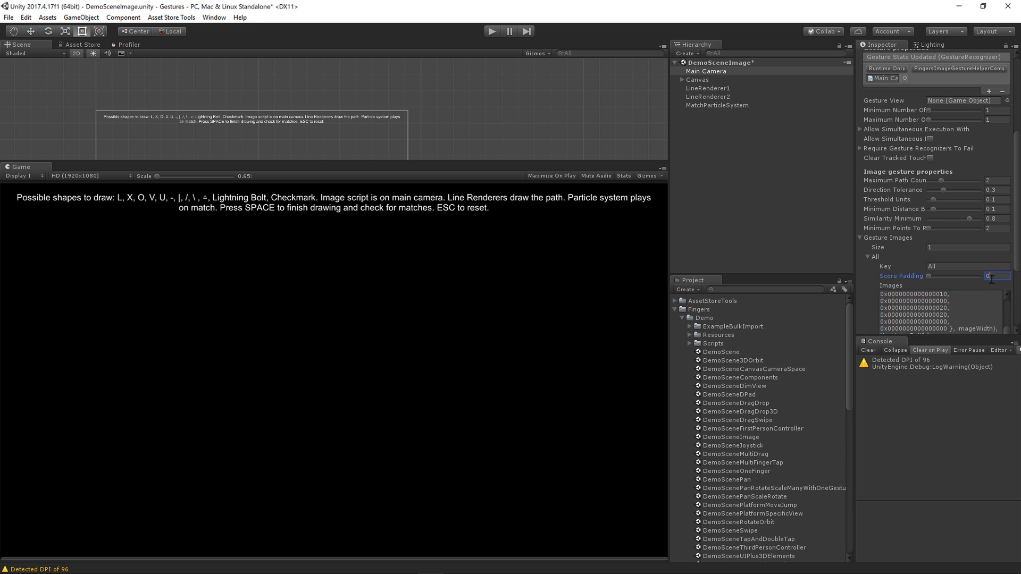
{"action": "type", "text": "0.2"}
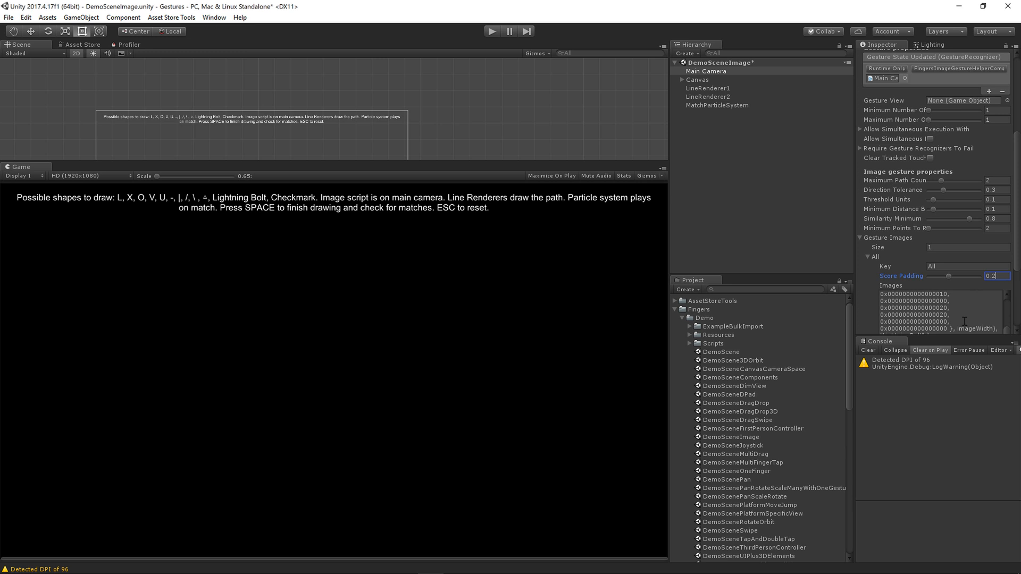
{"action": "mouse_move", "coordinate": [934, 317]}
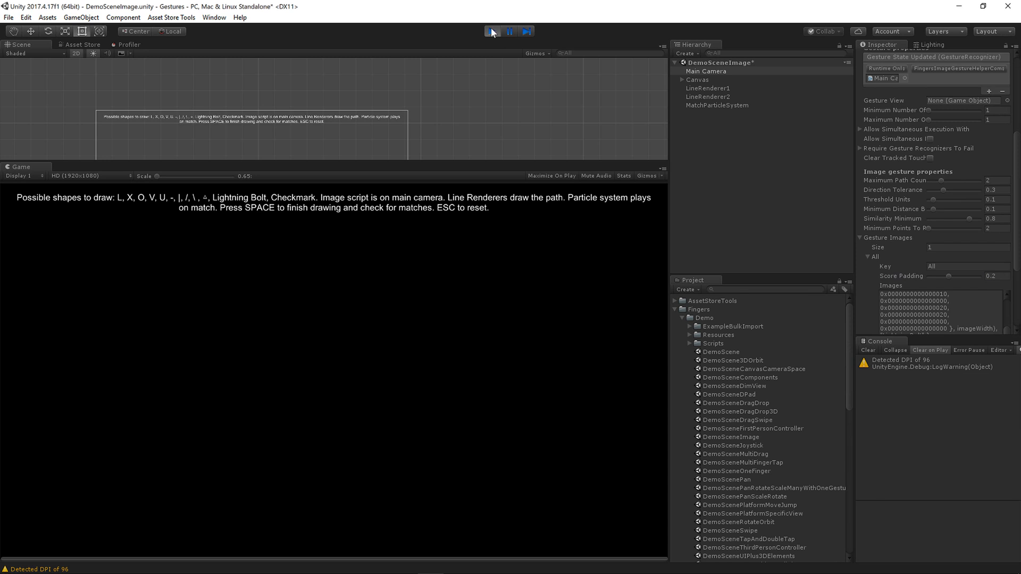
Play the scene and draw a lightning bolt, recognised as 'You drew a LightningBolt'
{"action": "left_click", "coordinate": [492, 30]}
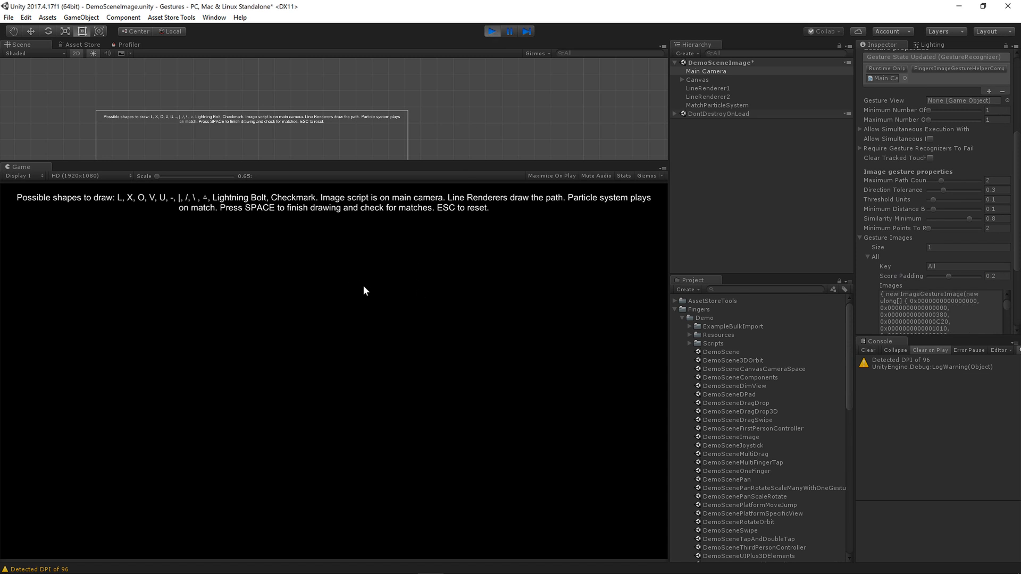
{"action": "left_click_drag", "start_coordinate": [356, 267], "coordinate": [294, 449]}
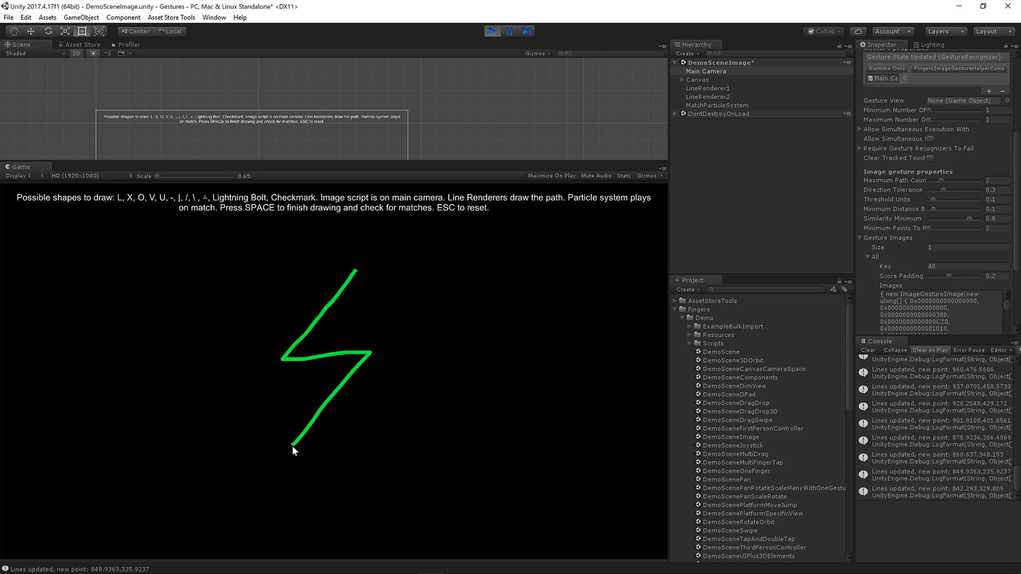
{"action": "key", "text": "space"}
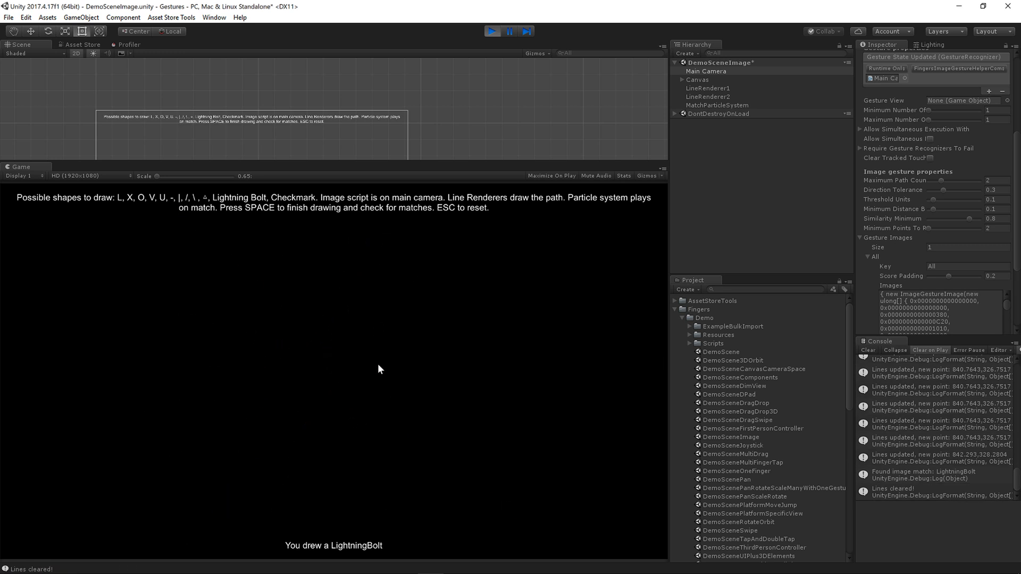
{"action": "mouse_move", "coordinate": [448, 251]}
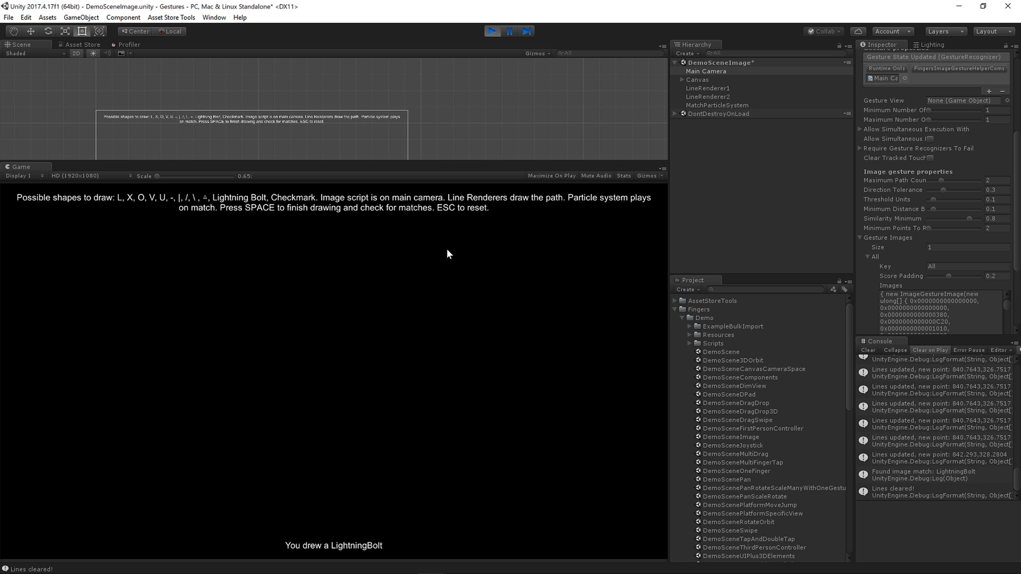
{"action": "mouse_move", "coordinate": [451, 247]}
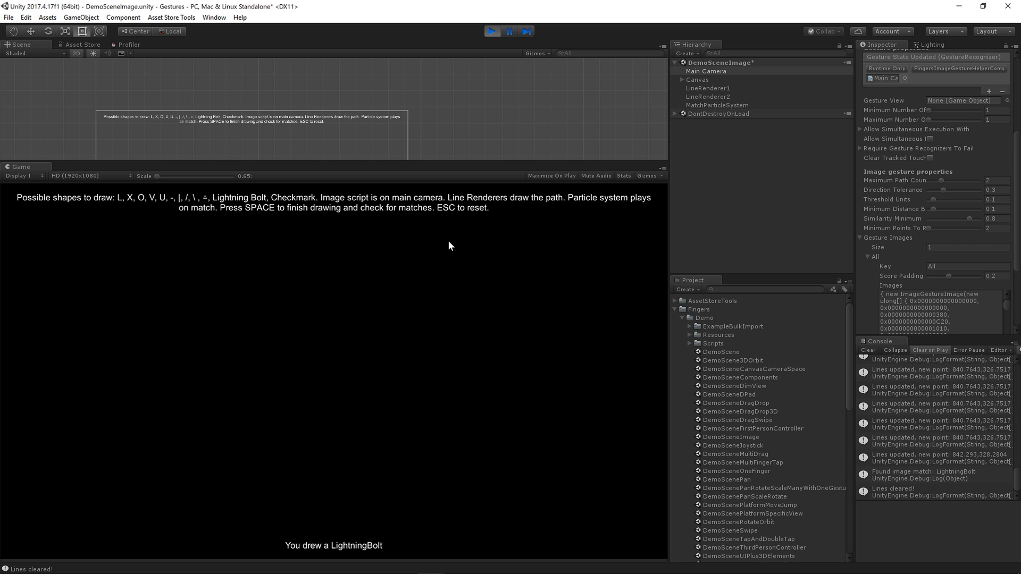
{"action": "mouse_move", "coordinate": [449, 250]}
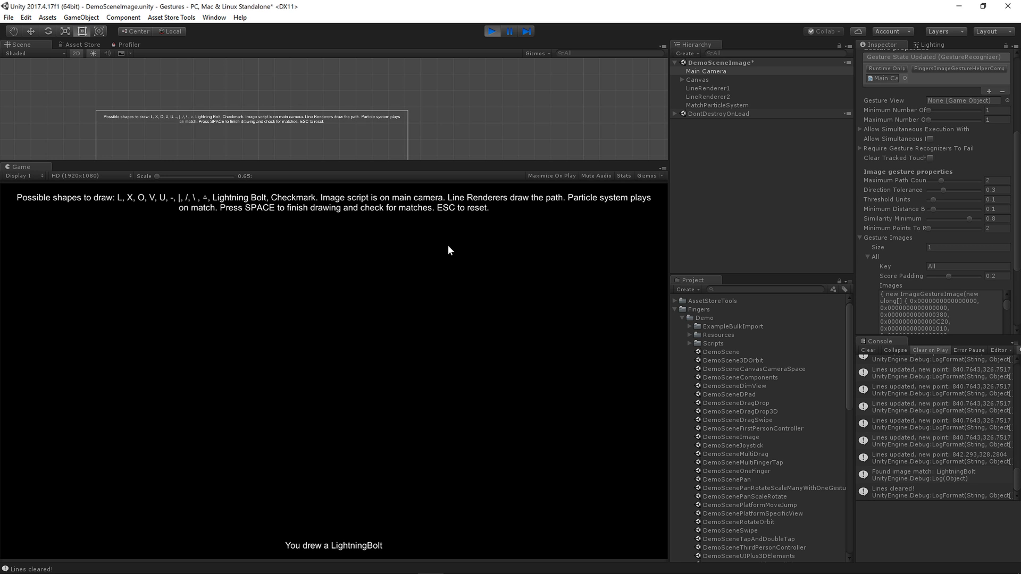